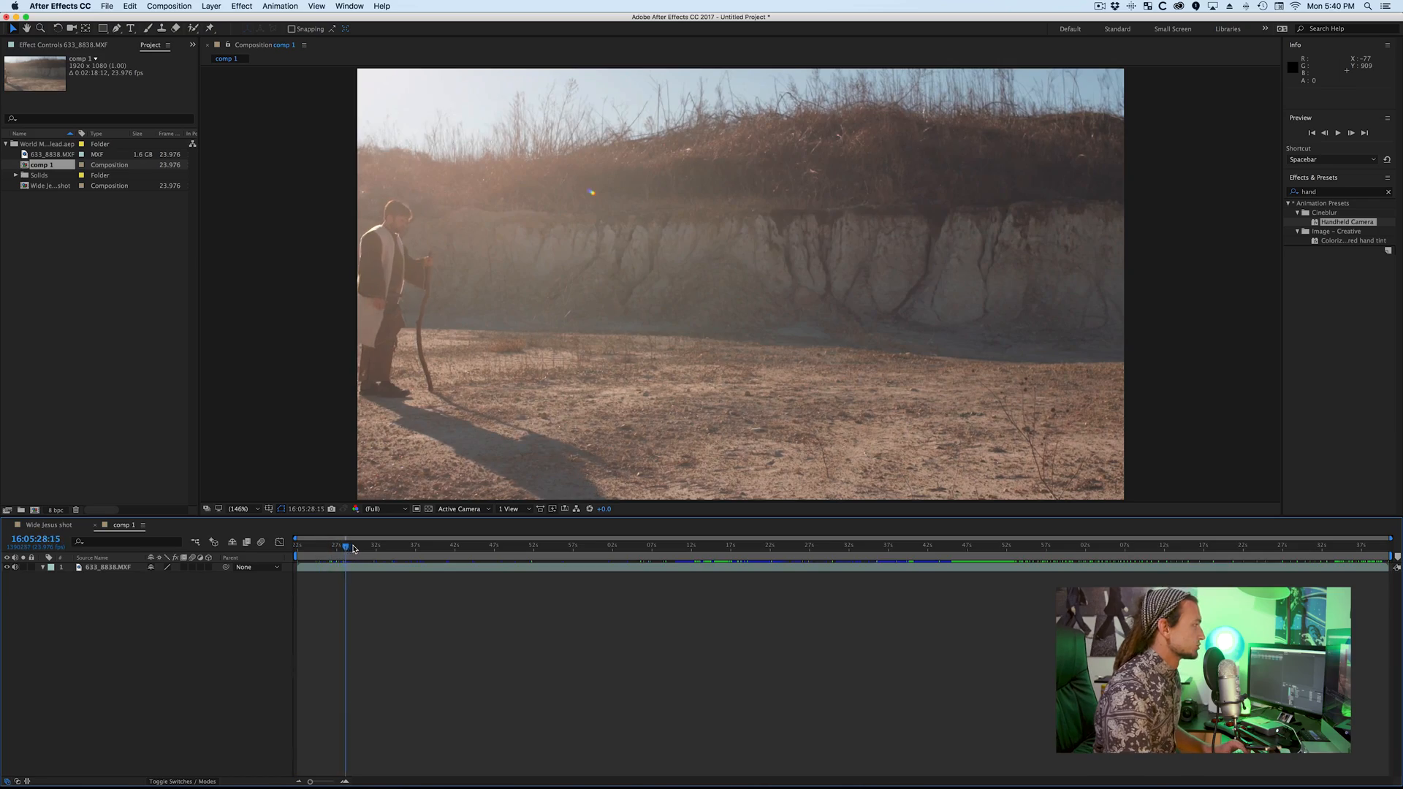
- Scrub the timeline until the leaf-blower man confronts the robed figure
{"action": "left_click_drag", "start_coordinate": [345, 544], "coordinate": [525, 544]}
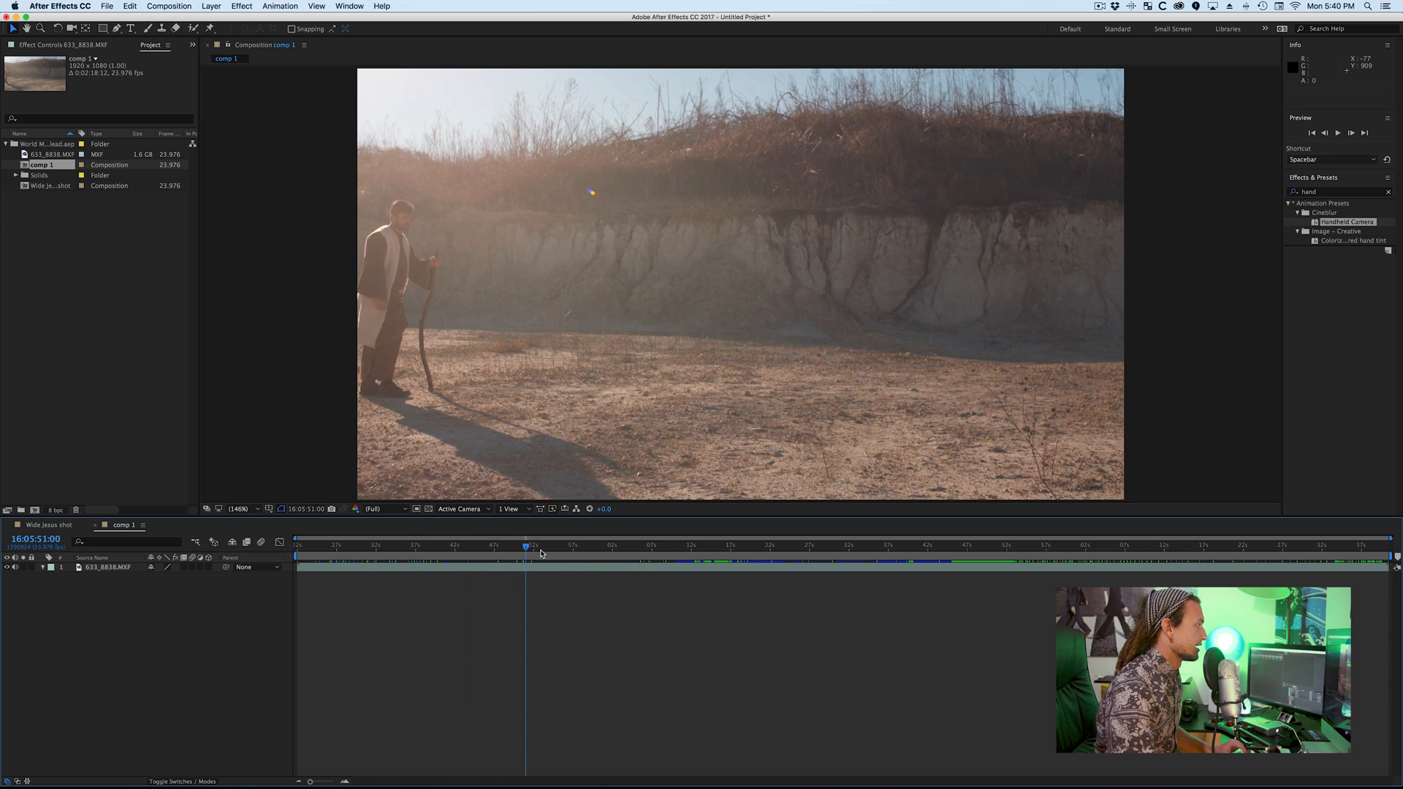
{"action": "left_click_drag", "start_coordinate": [524, 552], "coordinate": [498, 552]}
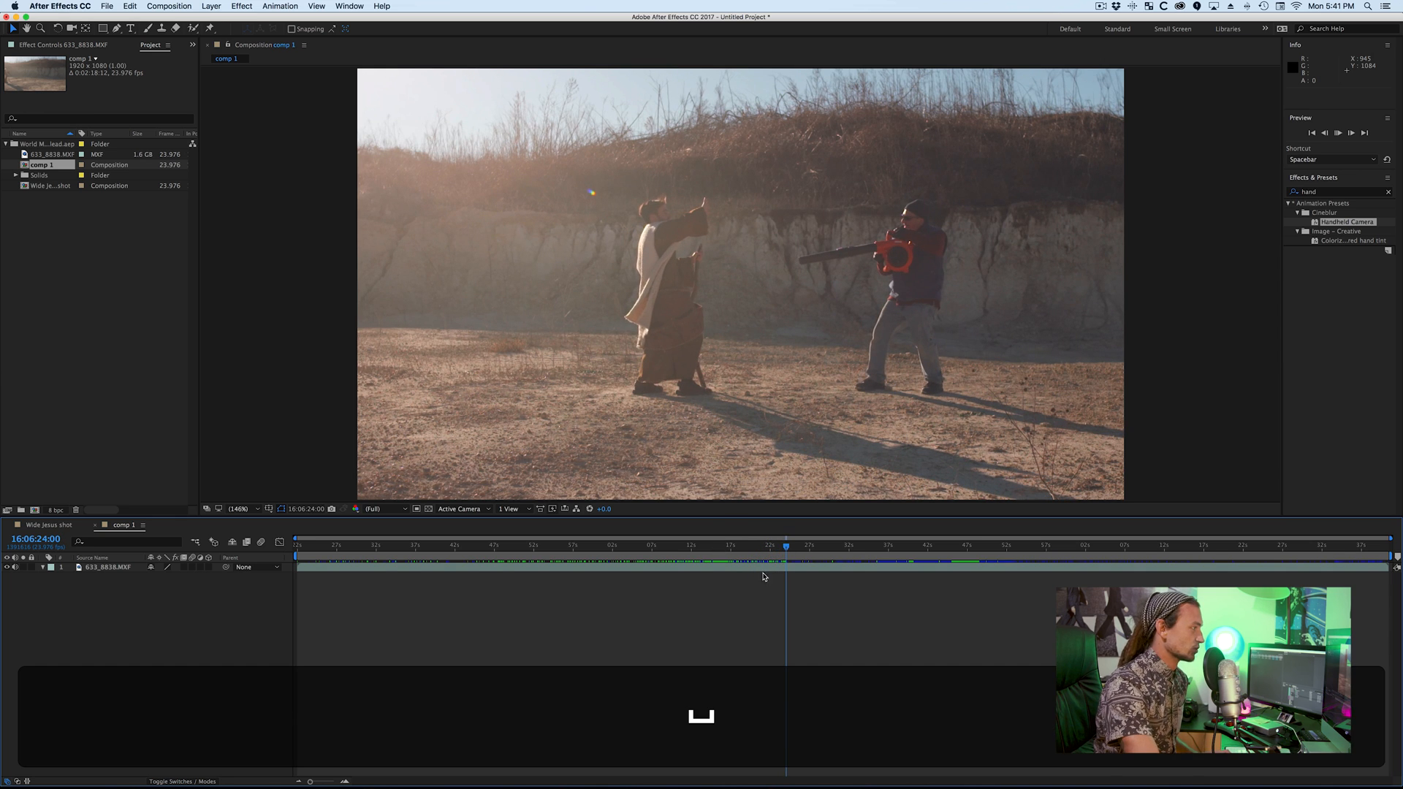
- Preview the confrontation, stop playback, and scrub later into the fight
{"action": "key", "text": "space"}
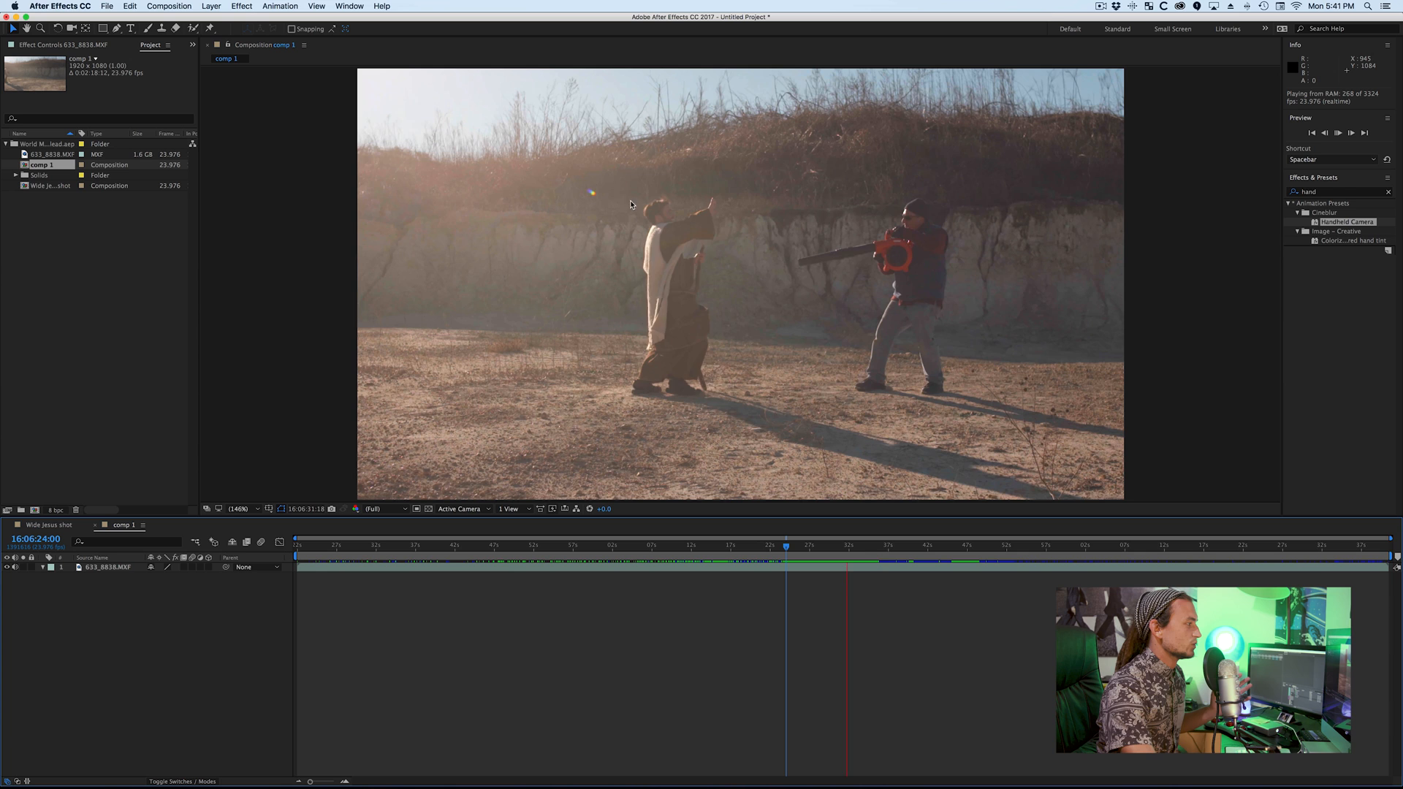
{"action": "left_click", "coordinate": [883, 545]}
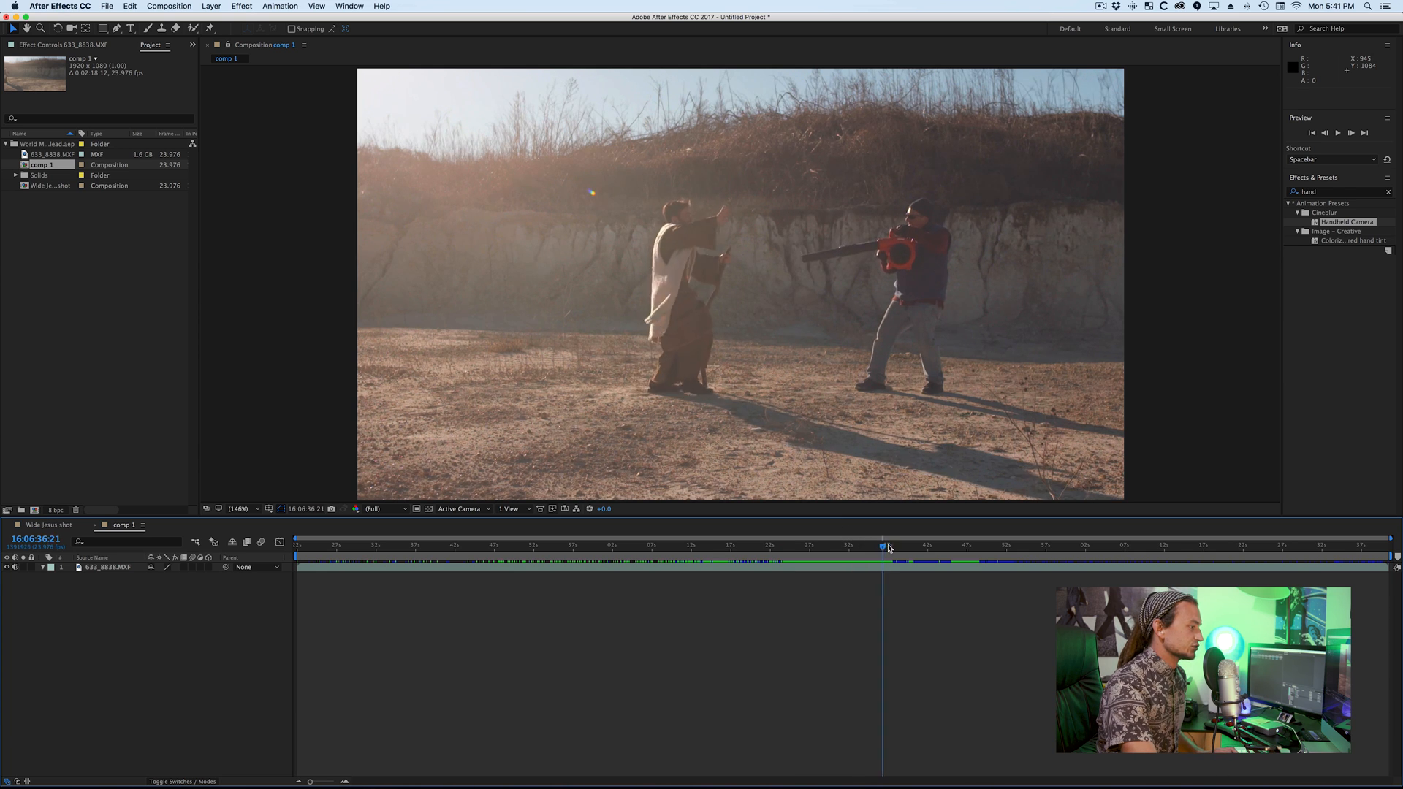
{"action": "left_click_drag", "start_coordinate": [885, 547], "coordinate": [1002, 546]}
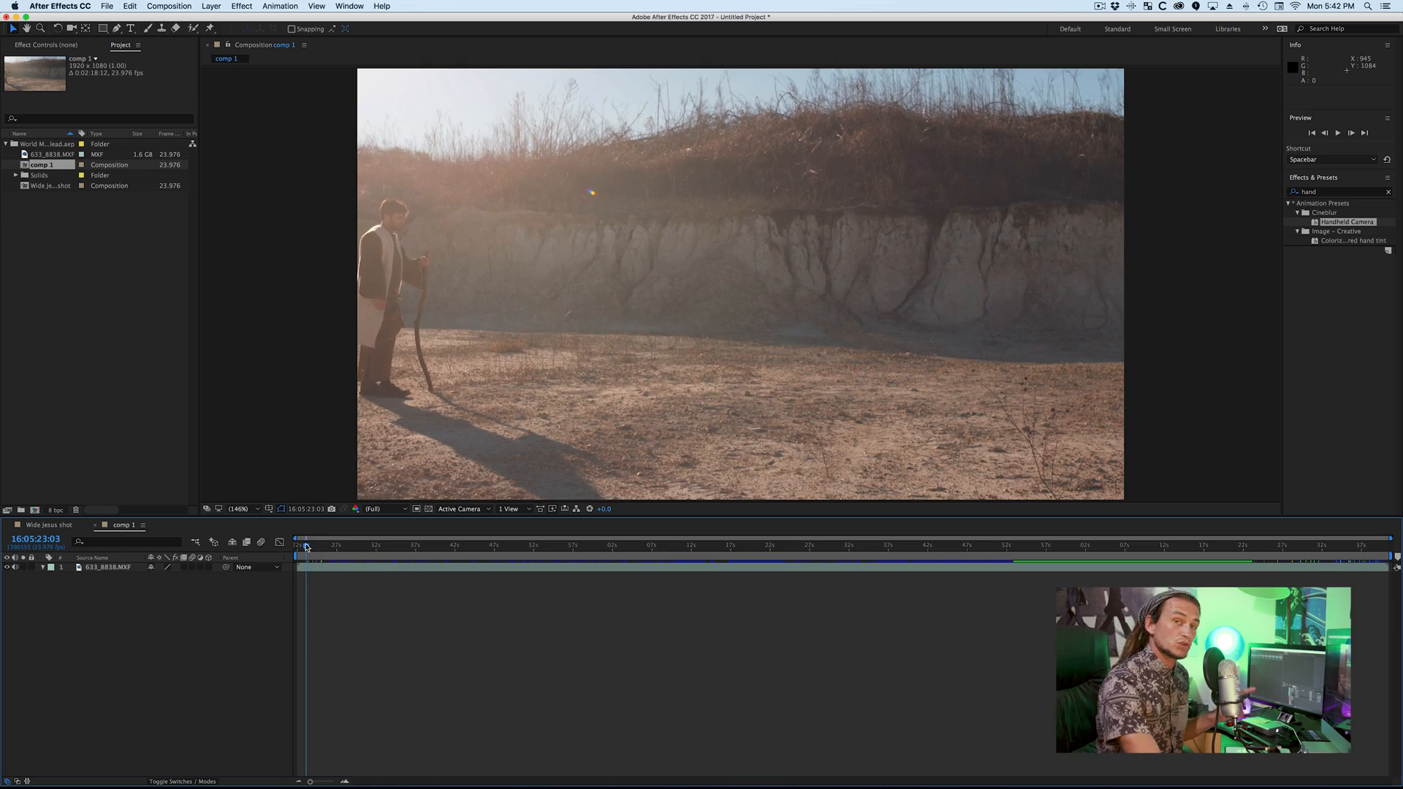
{"action": "mouse_move", "coordinate": [305, 545]}
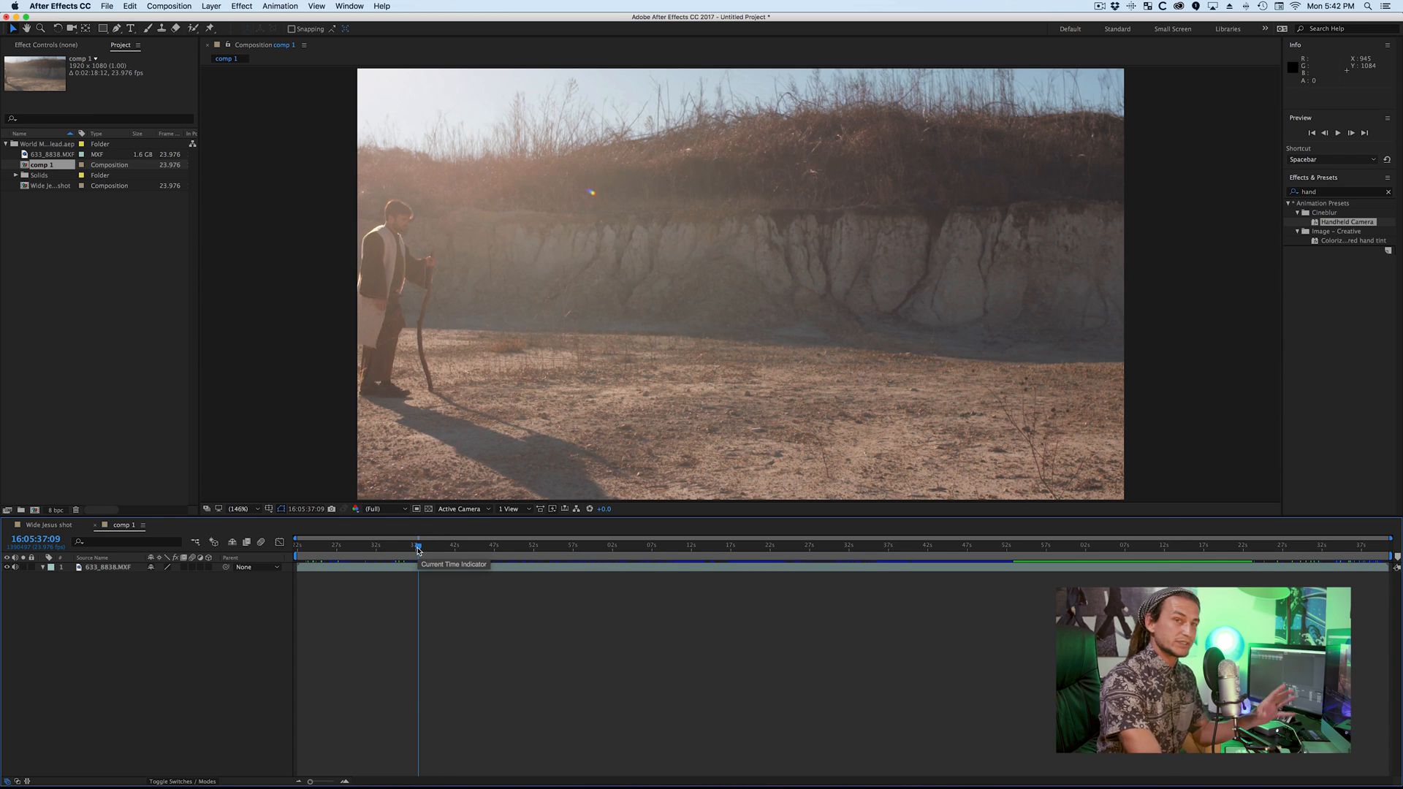
- Scrub the opening frames to find one with only the robed figure at left
{"action": "left_click_drag", "start_coordinate": [418, 546], "coordinate": [481, 547]}
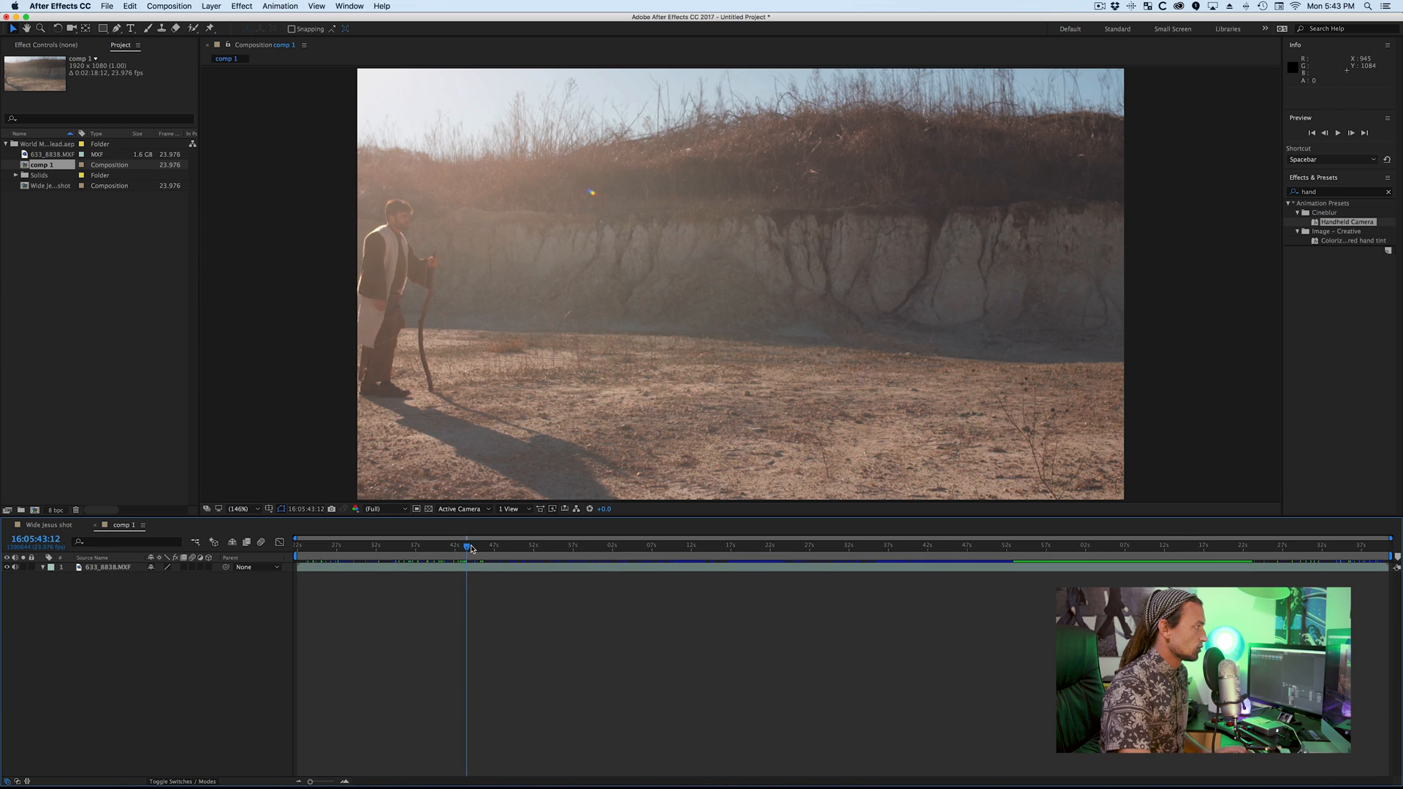
{"action": "left_click_drag", "start_coordinate": [466, 545], "coordinate": [548, 545]}
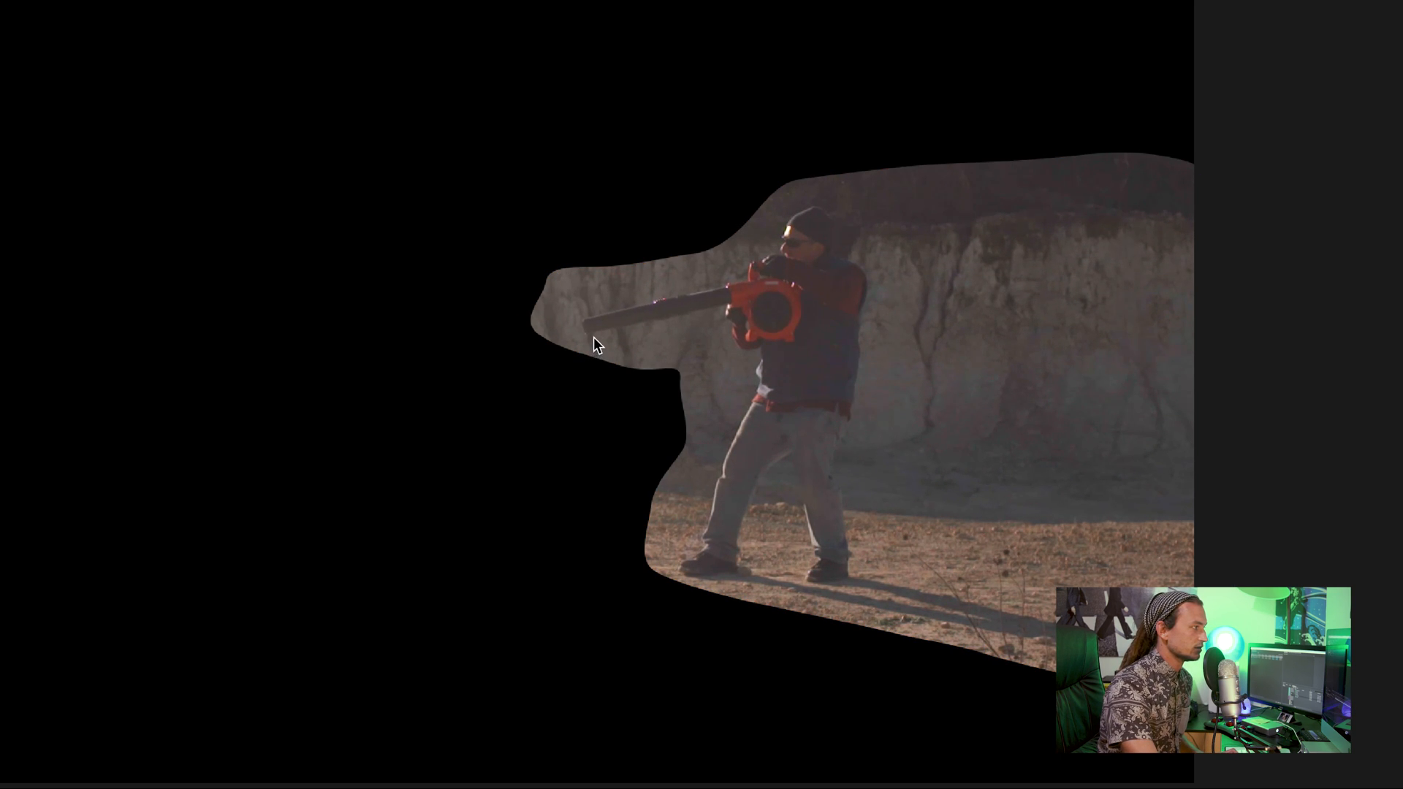
{"action": "mouse_move", "coordinate": [852, 656]}
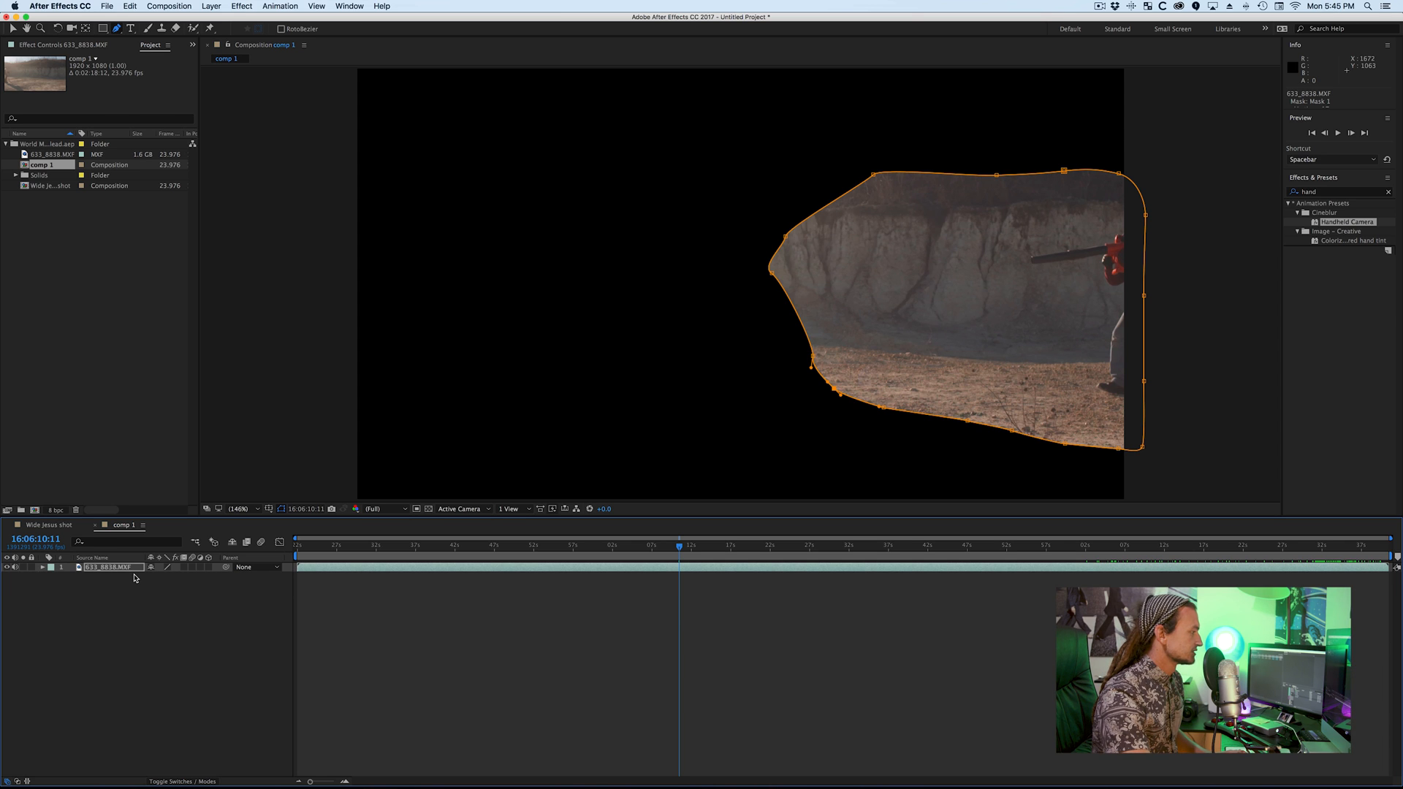
- Set Mask 1 to Subtract with a soft edge and duplicate the footage layer beneath it
{"action": "left_click", "coordinate": [42, 567]}
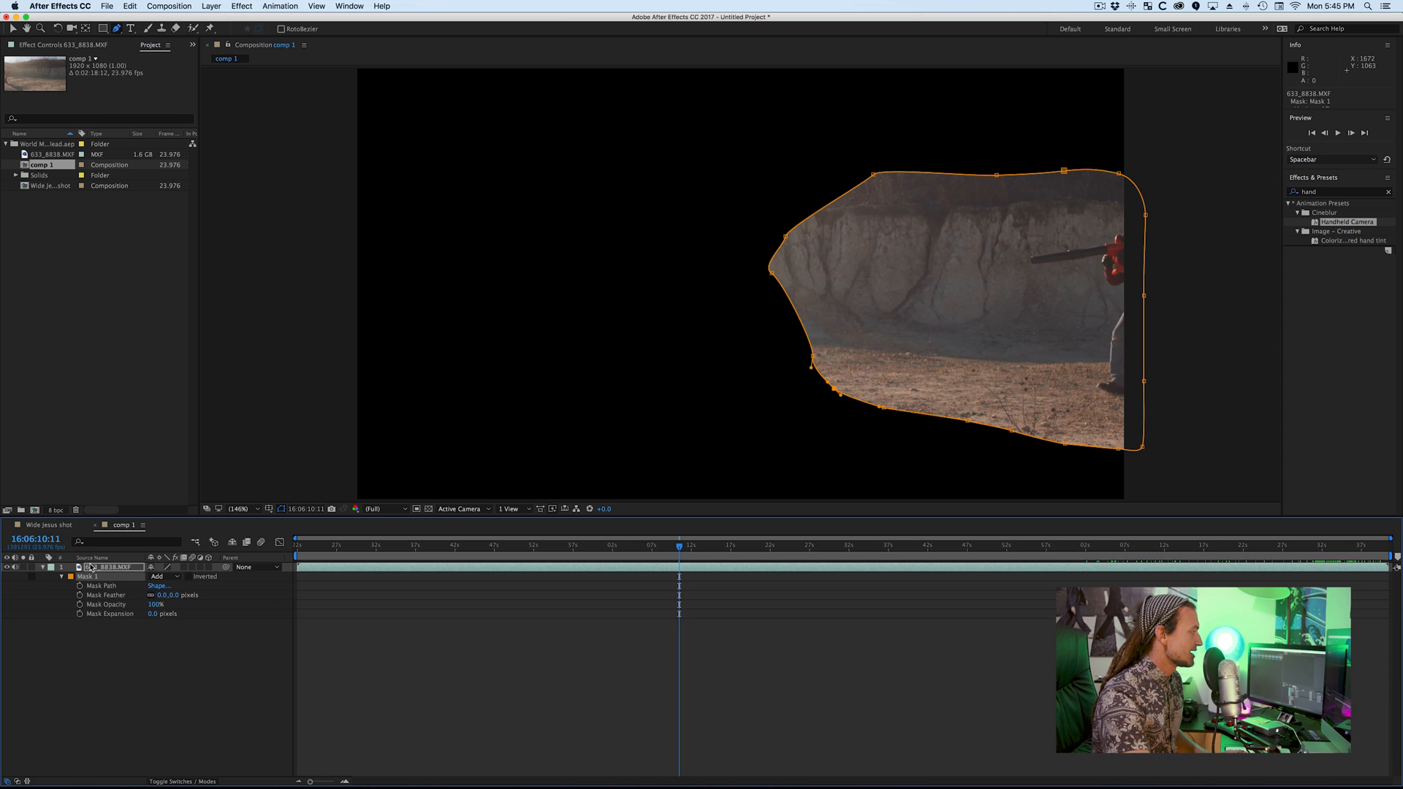
{"action": "left_click", "coordinate": [165, 576]}
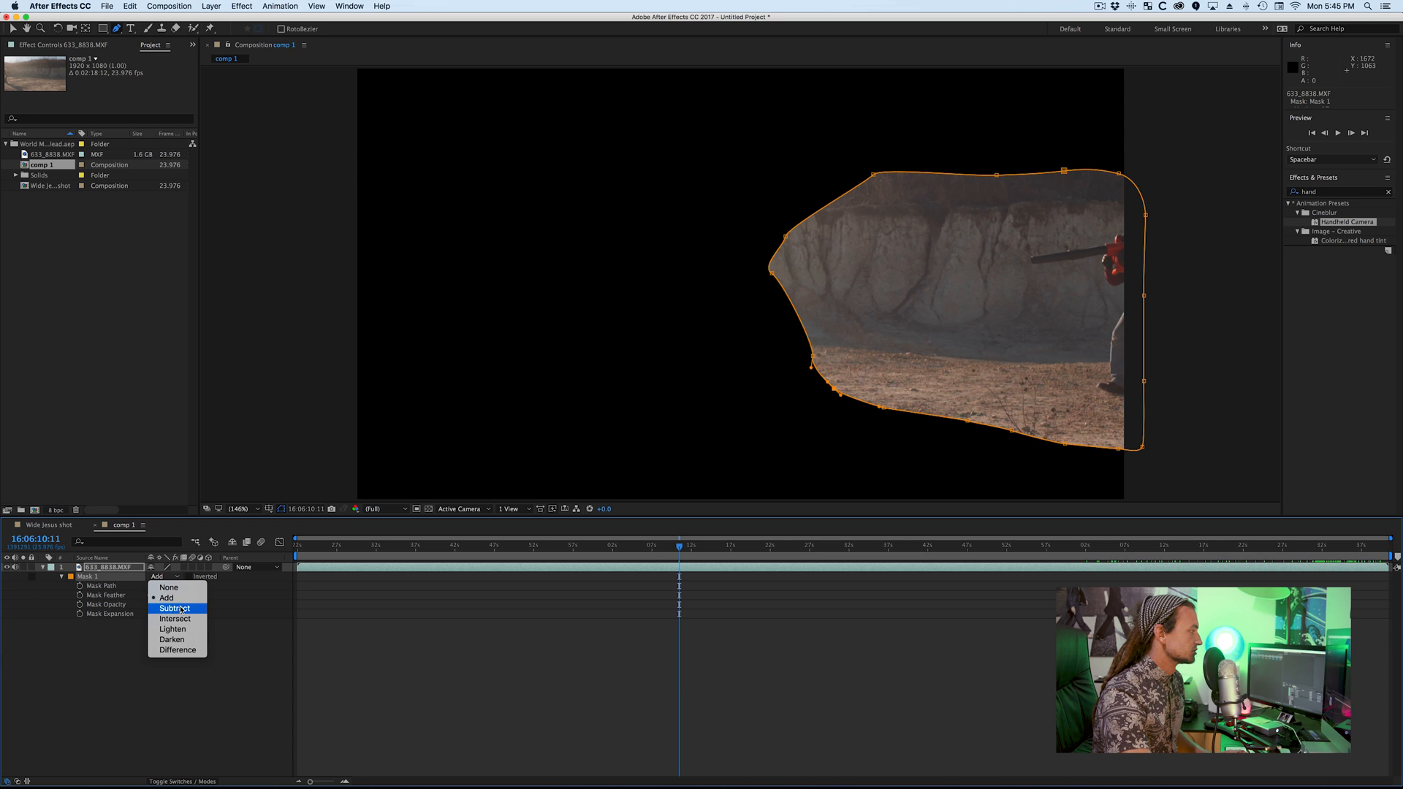
{"action": "left_click", "coordinate": [174, 608]}
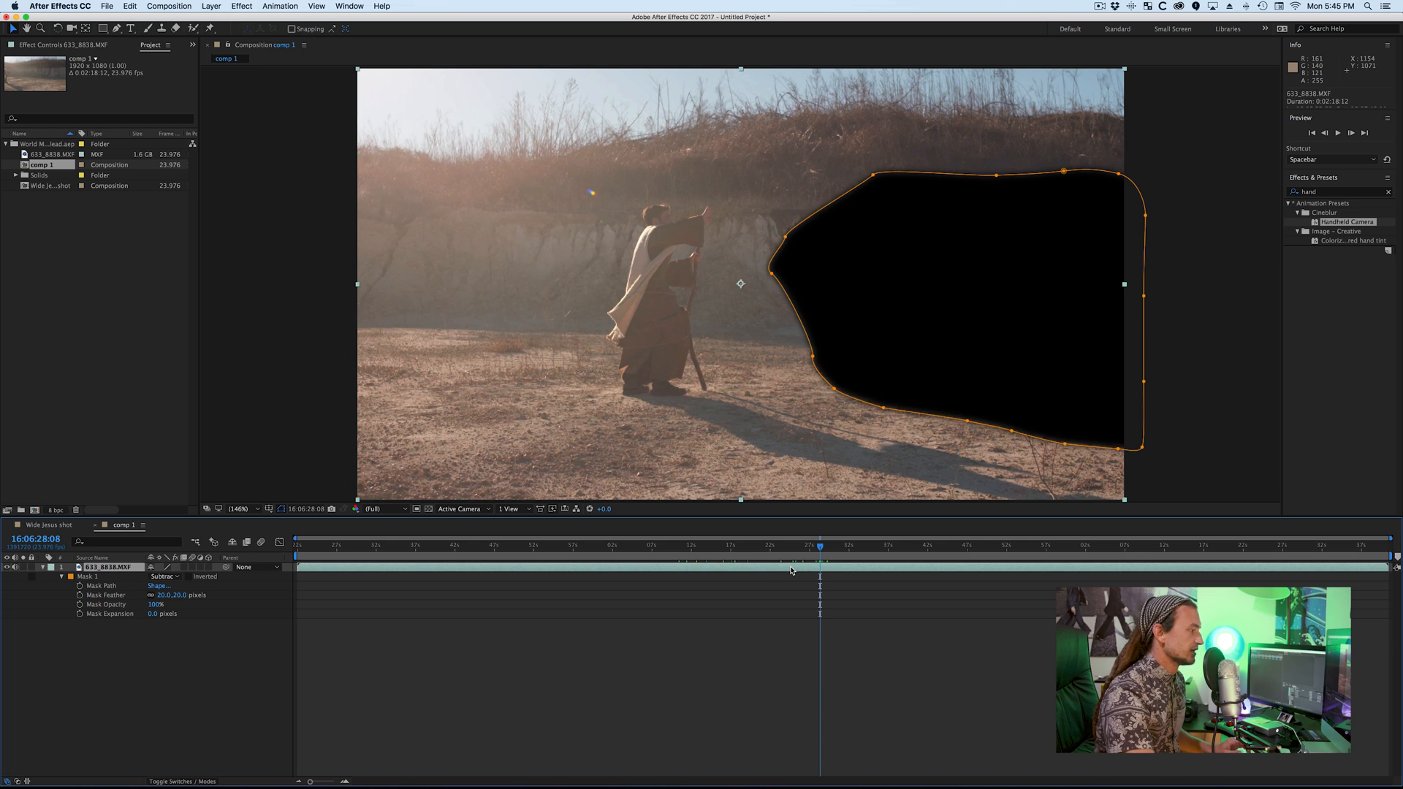
{"action": "key", "text": "cmd+d"}
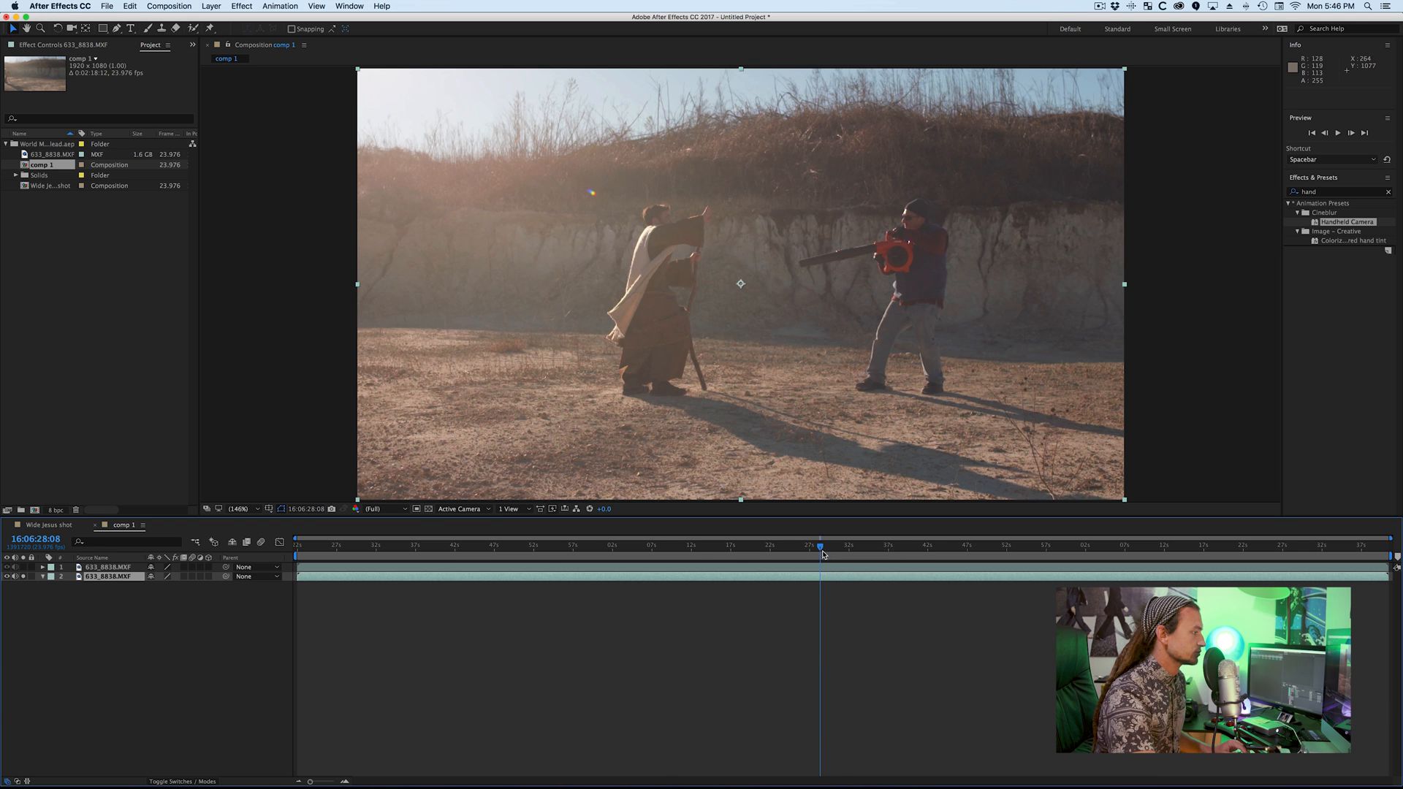
- Split the desert footage layer where the man walks alone
{"action": "left_click_drag", "start_coordinate": [819, 543], "coordinate": [698, 543]}
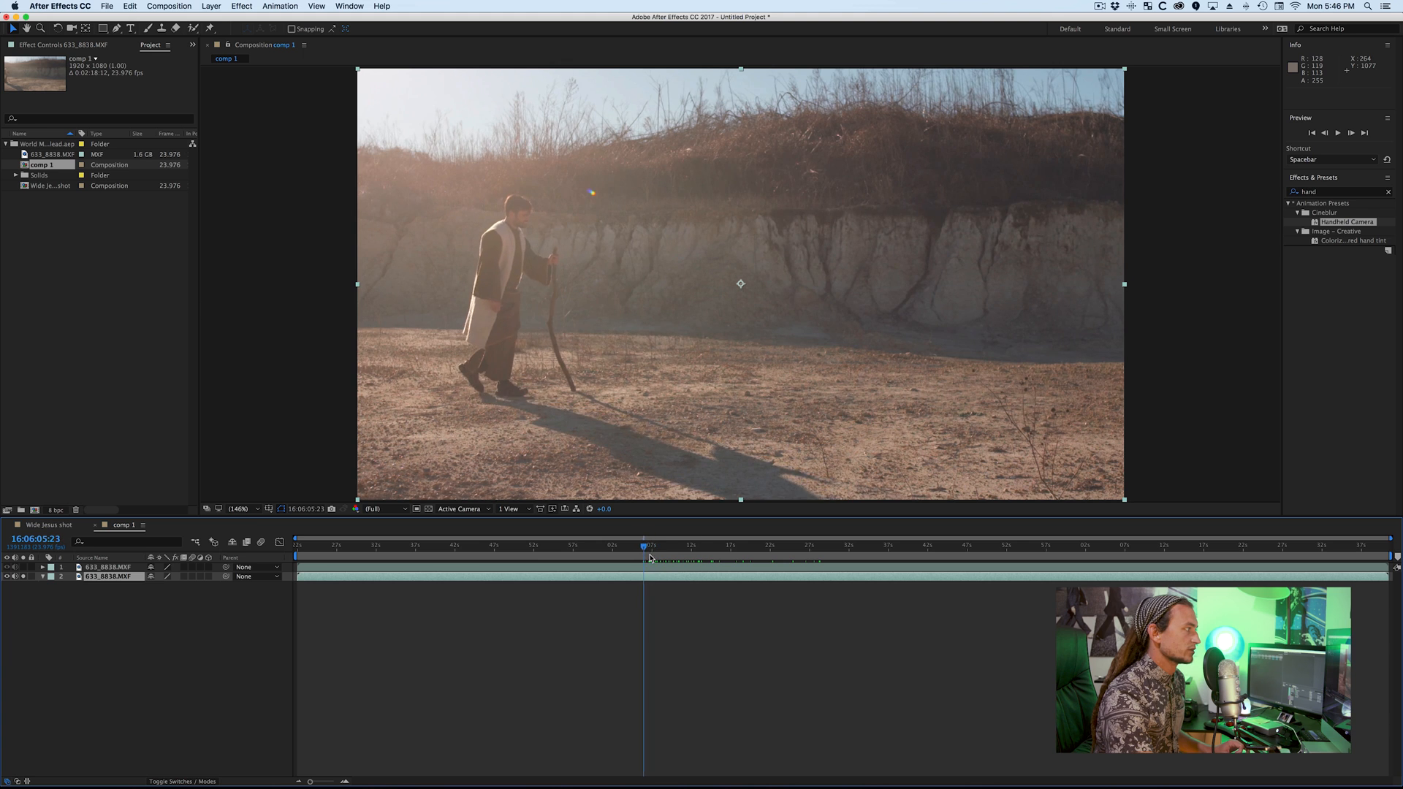
{"action": "left_click", "coordinate": [652, 545]}
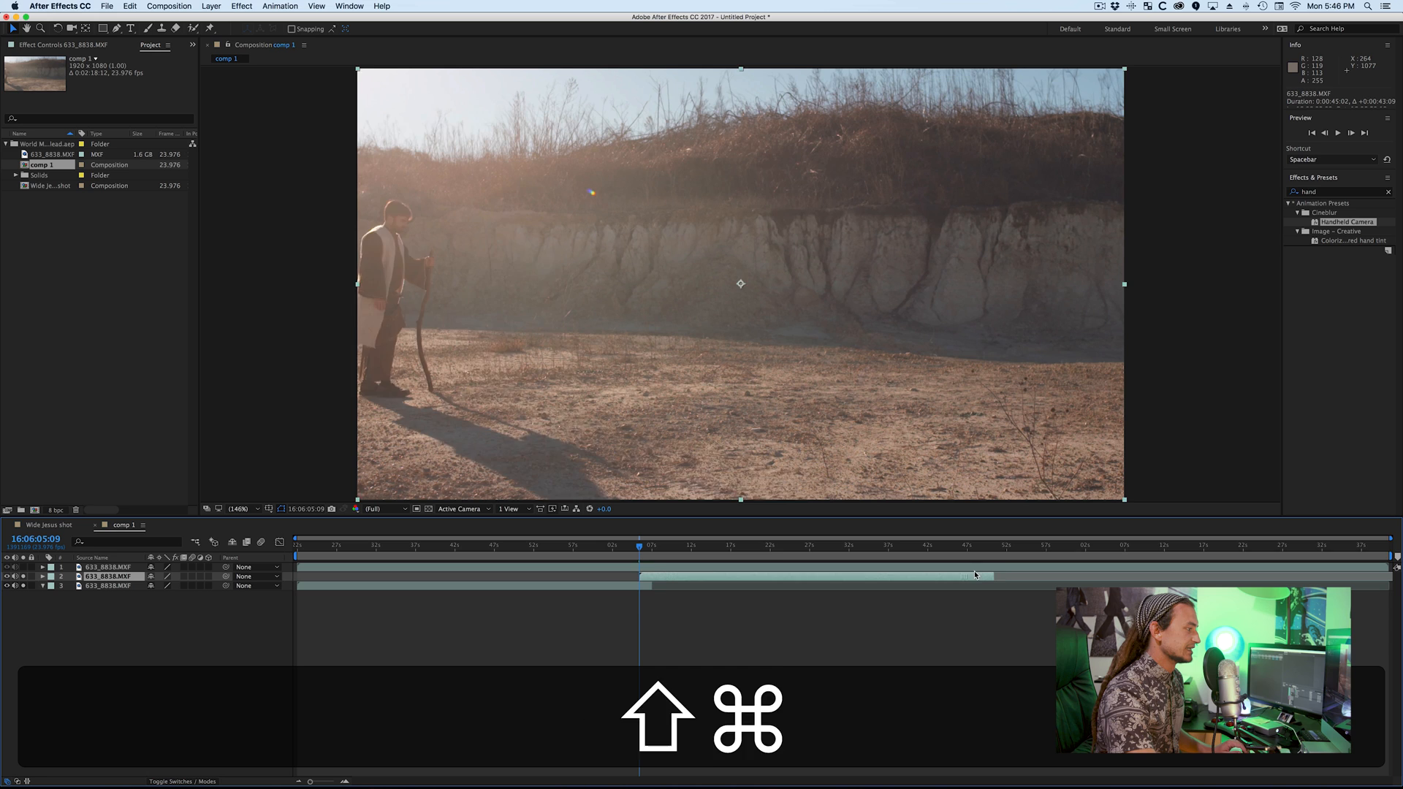
{"action": "key", "text": "cmd+d"}
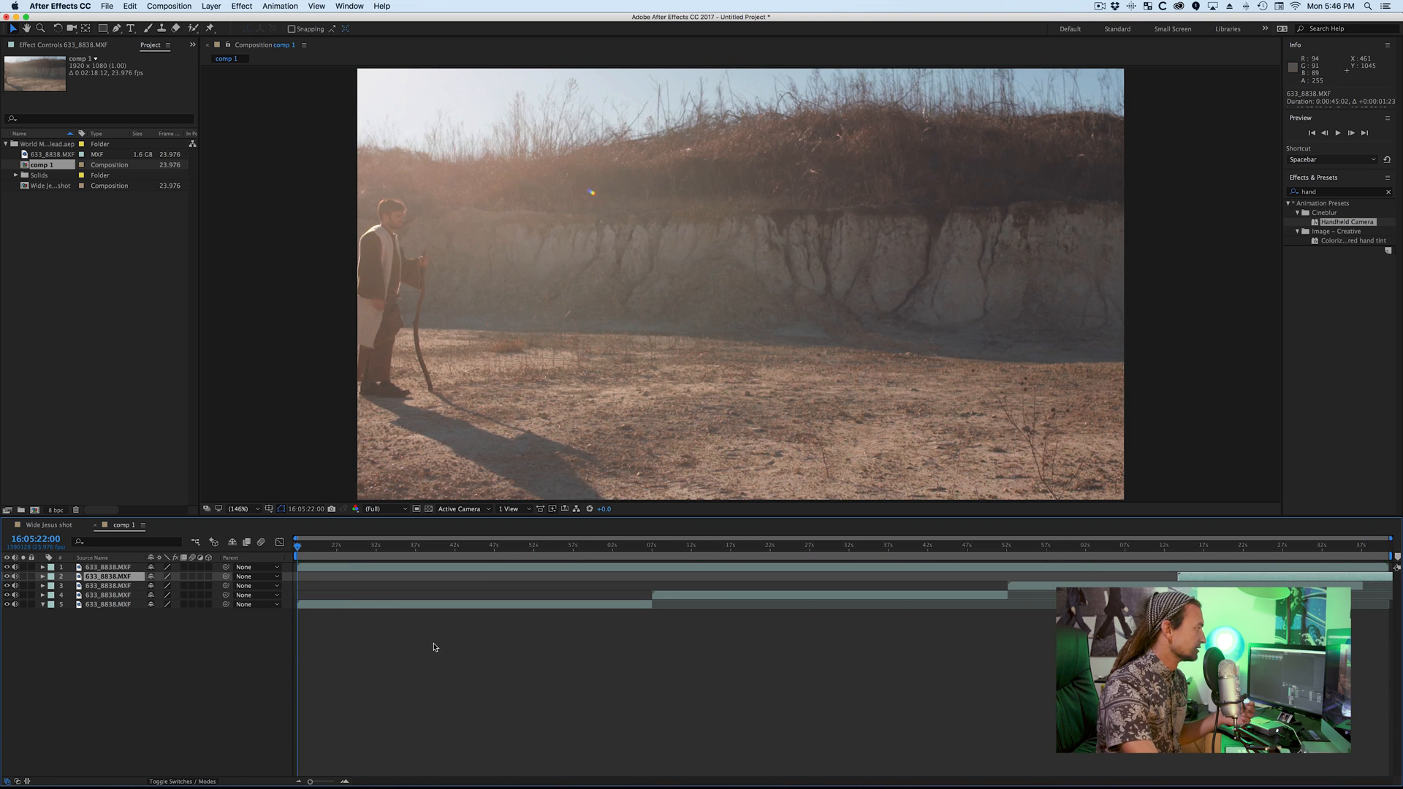
{"action": "left_click", "coordinate": [606, 545]}
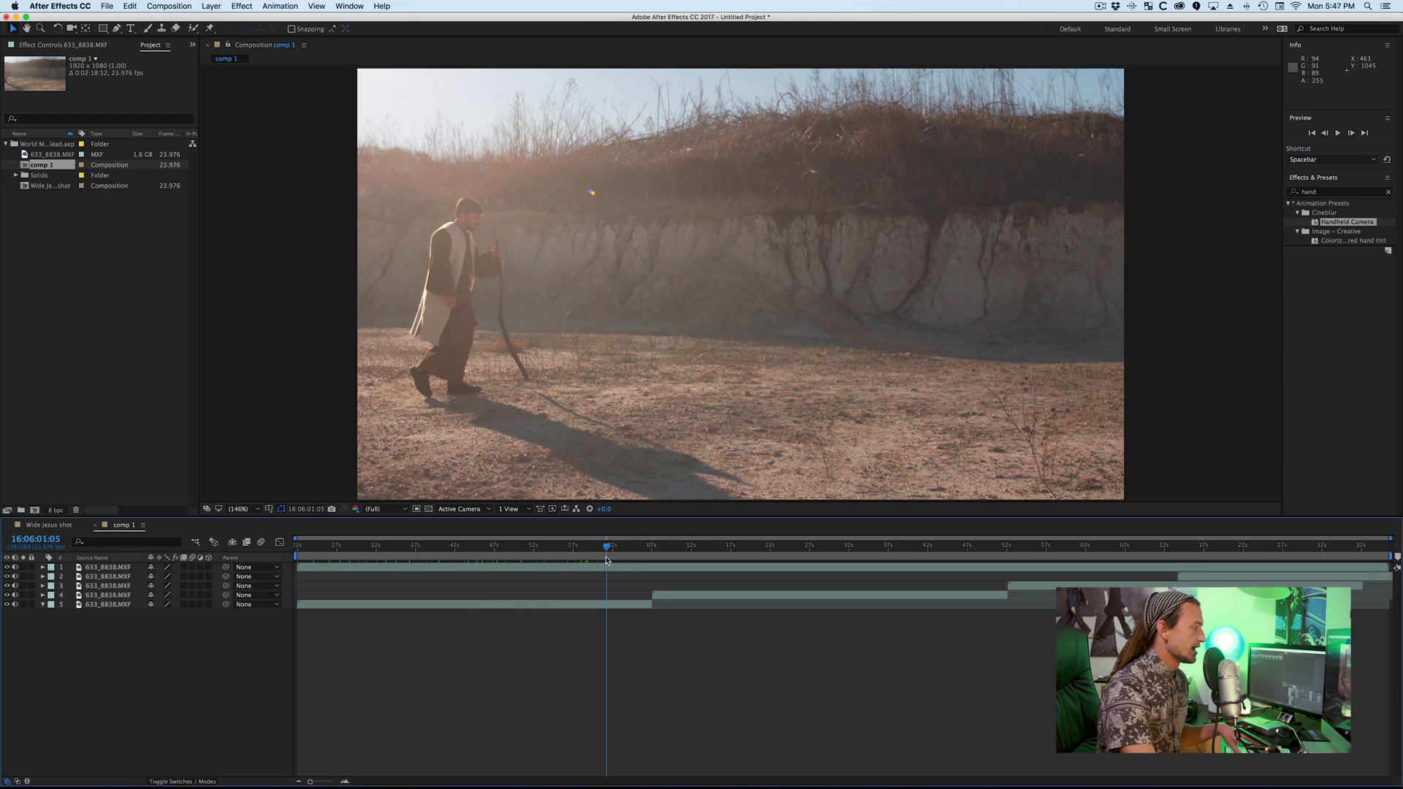
{"action": "left_click_drag", "start_coordinate": [605, 559], "coordinate": [738, 553]}
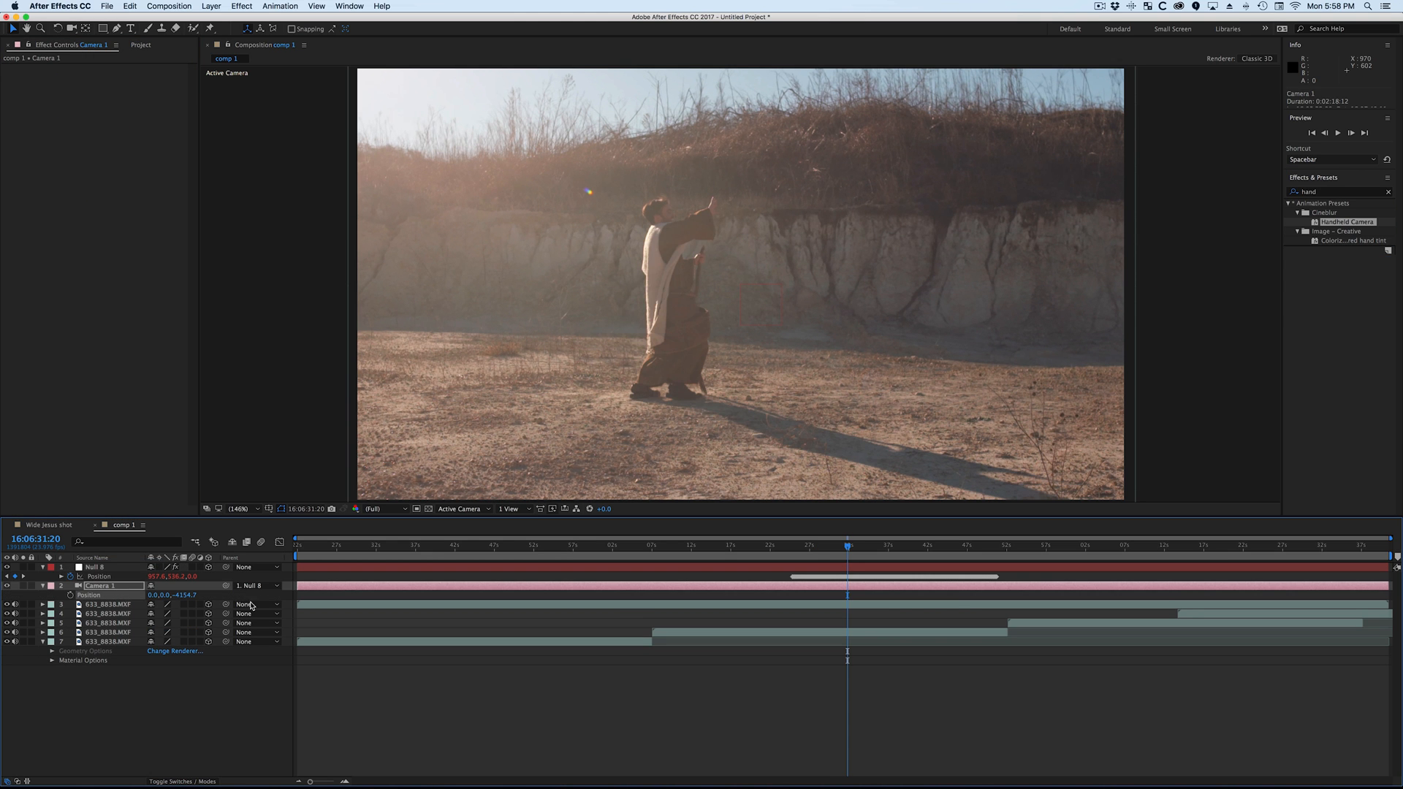
- Play back the shot with the camera and null linked
{"action": "key", "text": "space"}
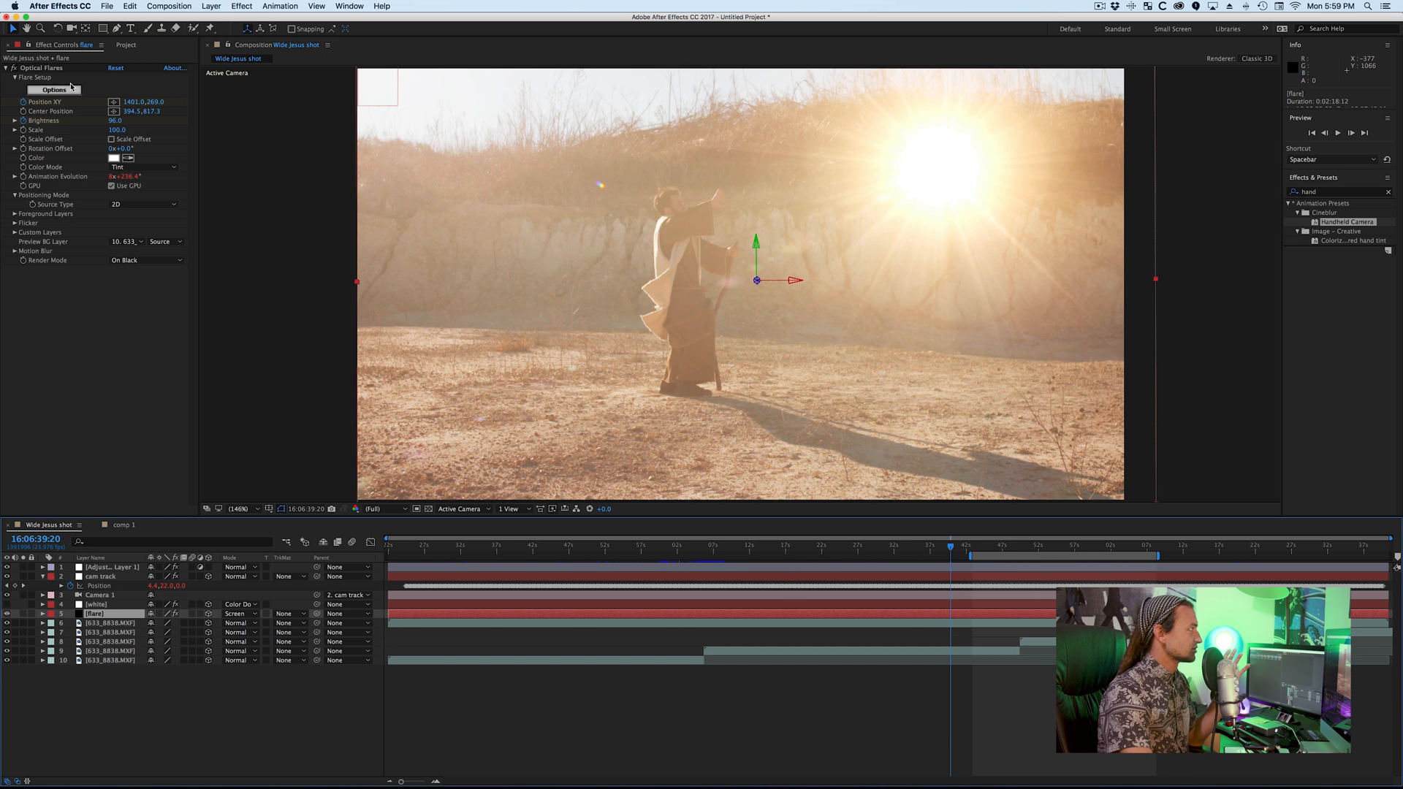
- Apply a beam flare design in Optical Flares, then undo back to the sun flare
{"action": "left_click", "coordinate": [54, 89]}
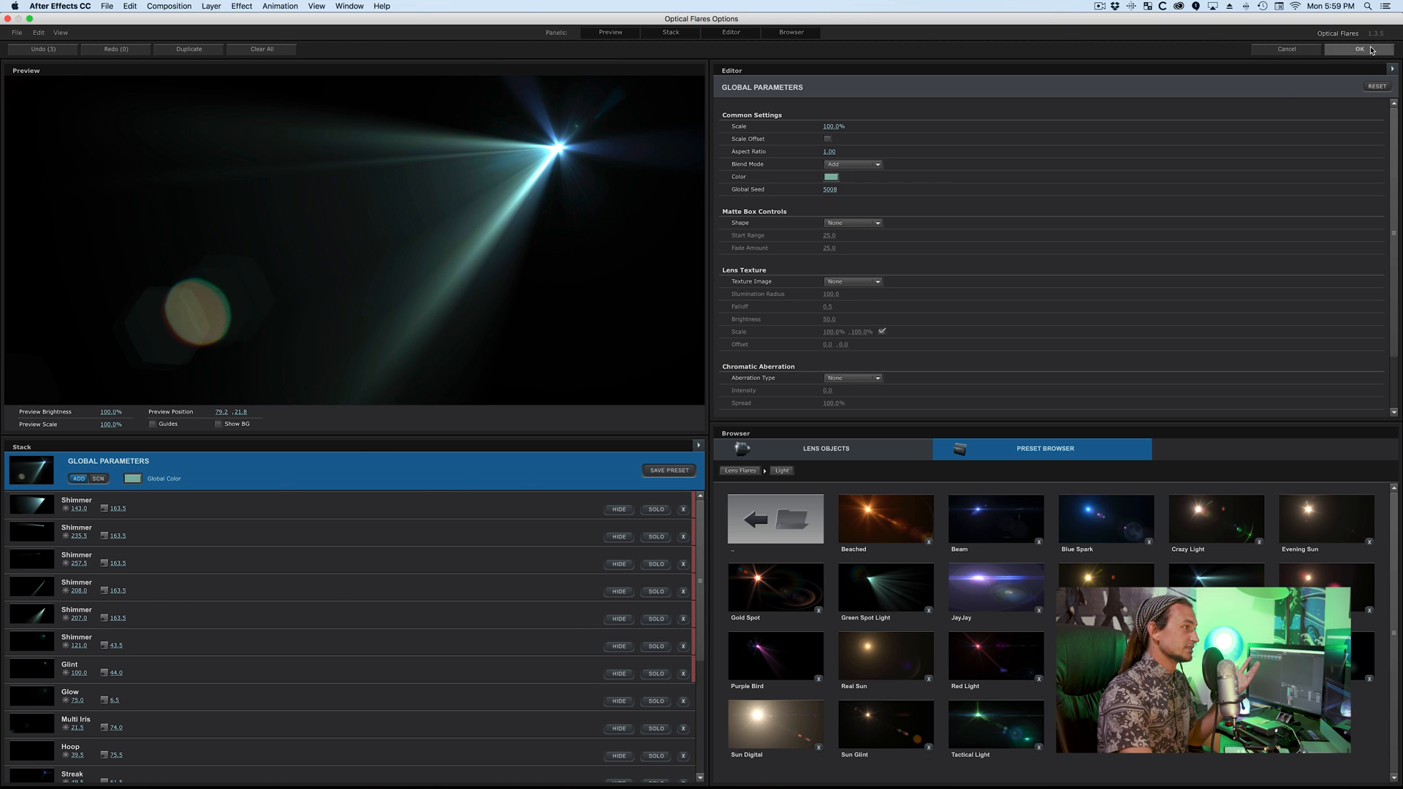
{"action": "left_click", "coordinate": [1359, 49]}
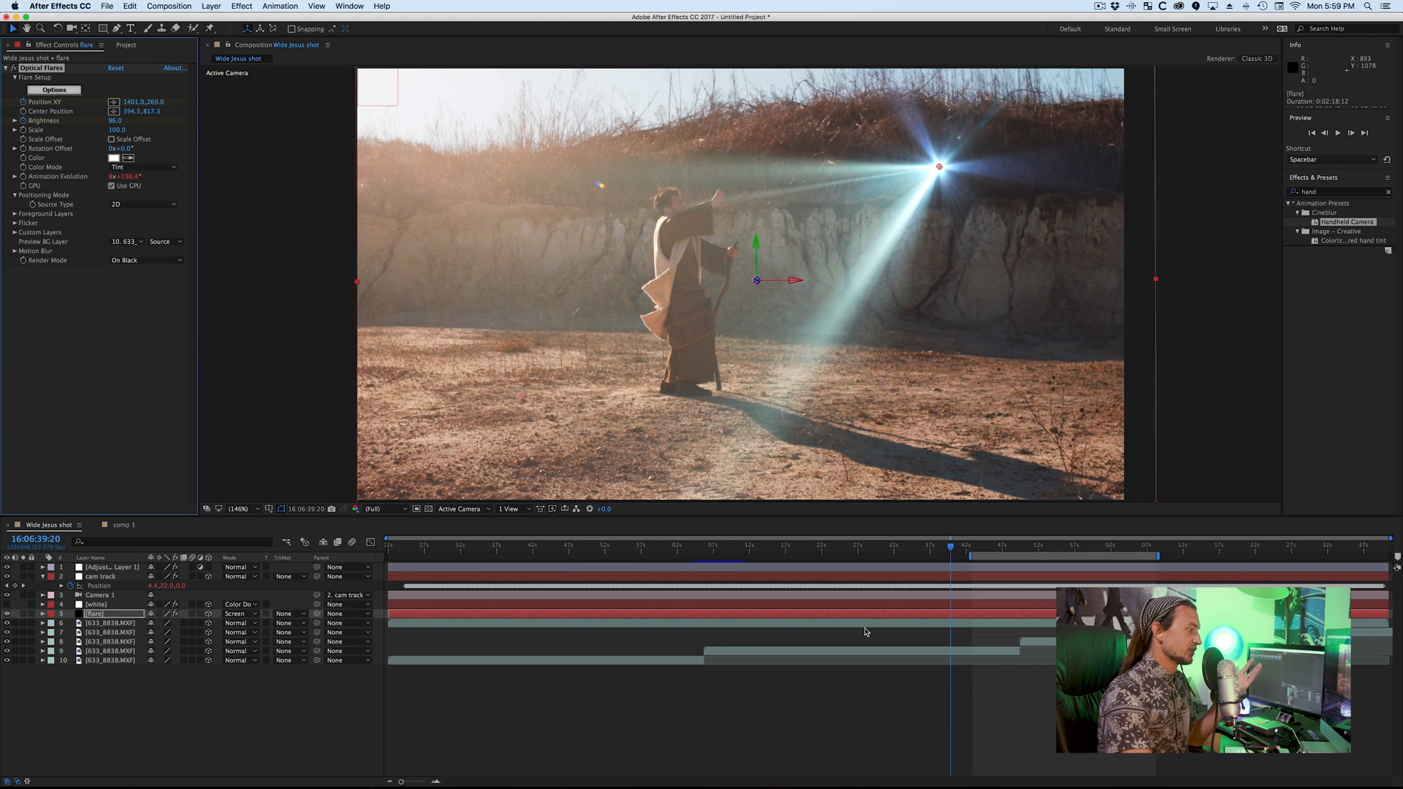
{"action": "key", "text": "cmd+z"}
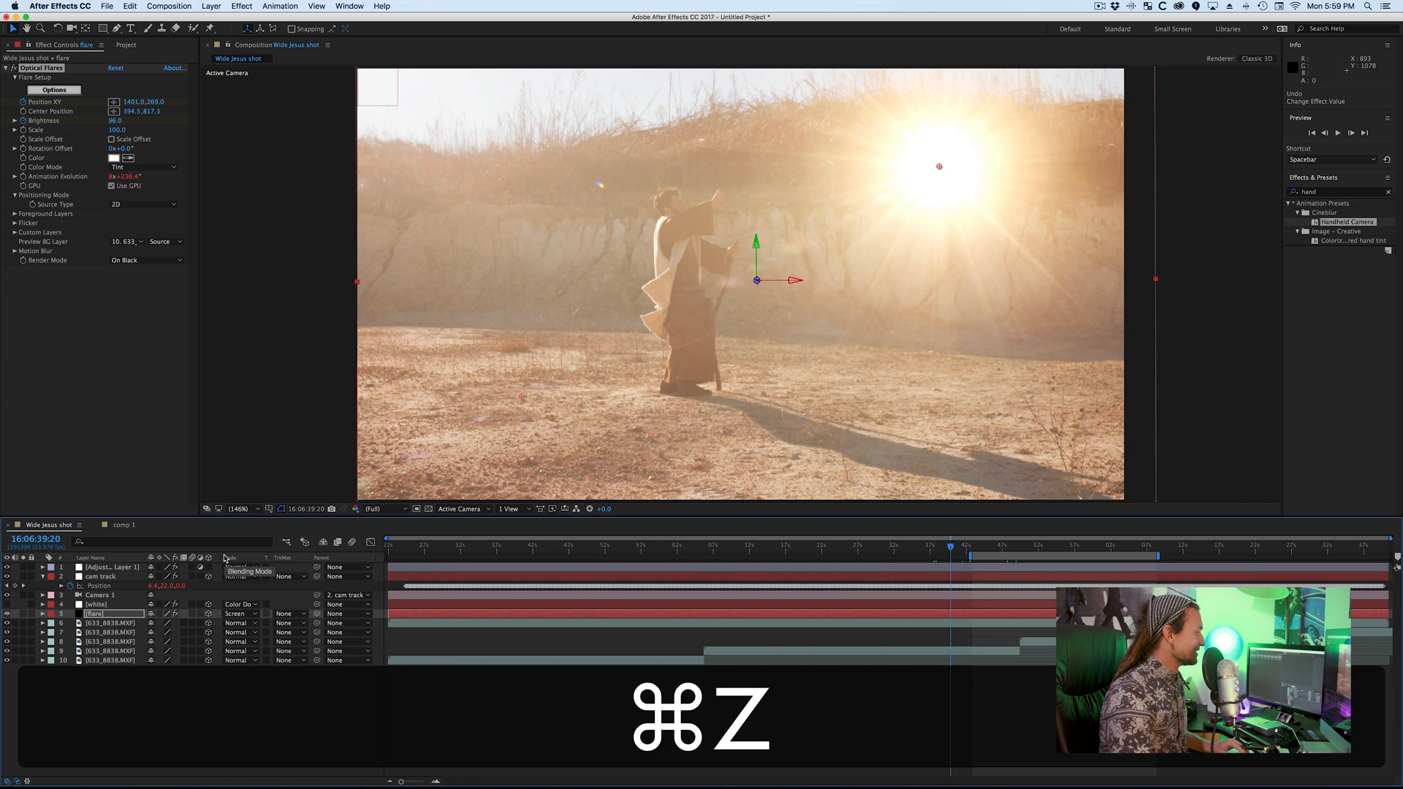
{"action": "key", "text": "cmd+z"}
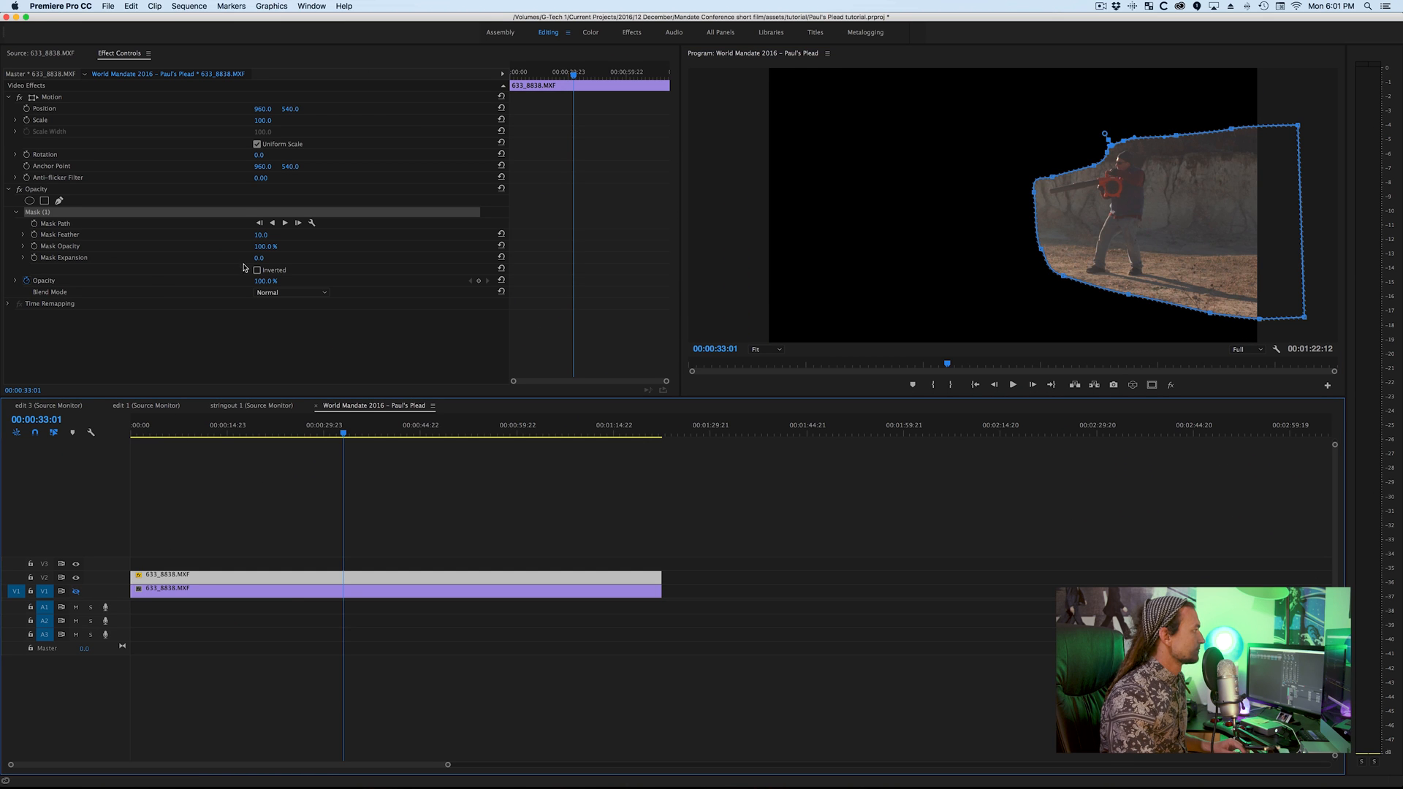
- Draw a Bezier opacity mask around the leaf-blower man on the V2 clip
{"action": "left_click", "coordinate": [257, 268]}
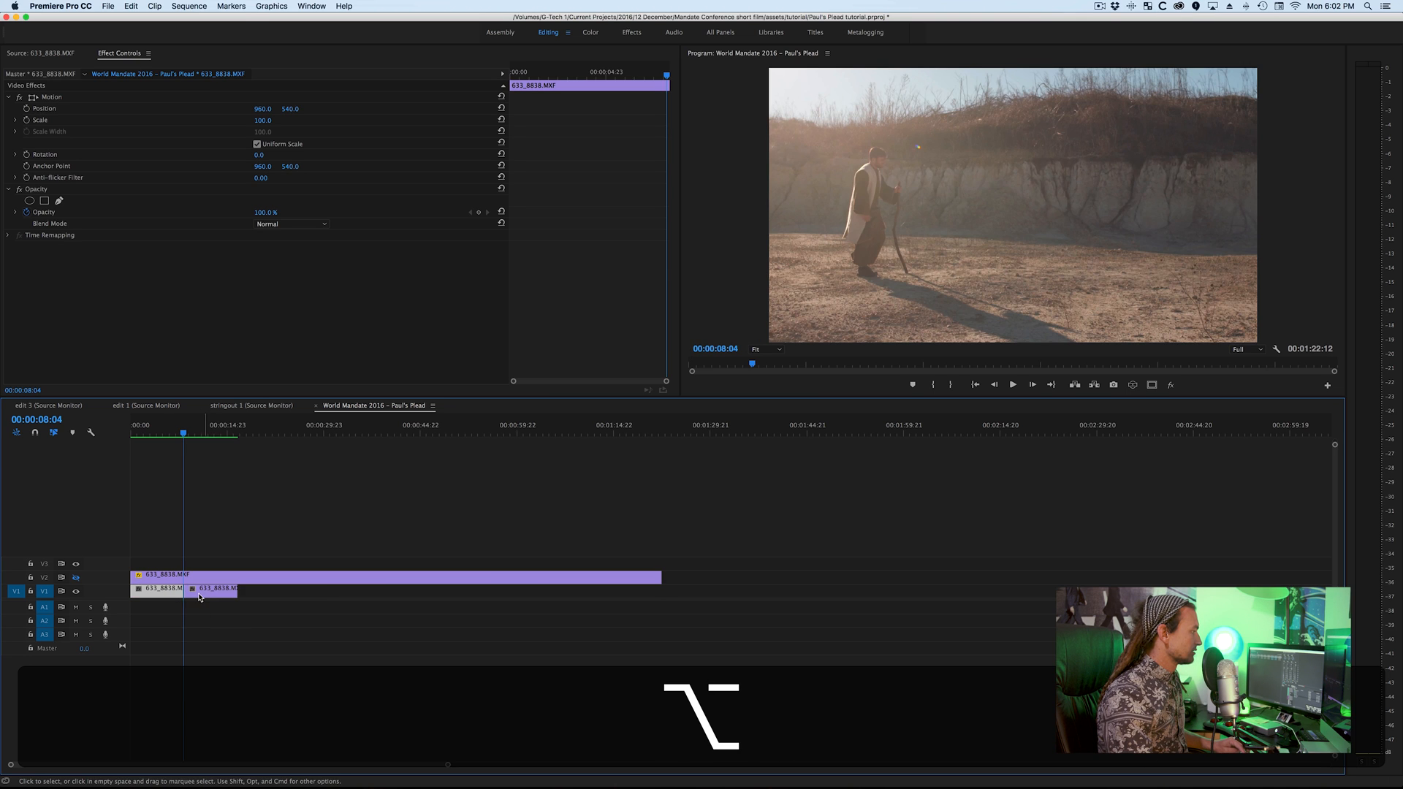
- Option-drag a short V1 clip piece about fourteen seconds later to duplicate it
{"action": "left_click_drag", "start_coordinate": [214, 588], "coordinate": [309, 590]}
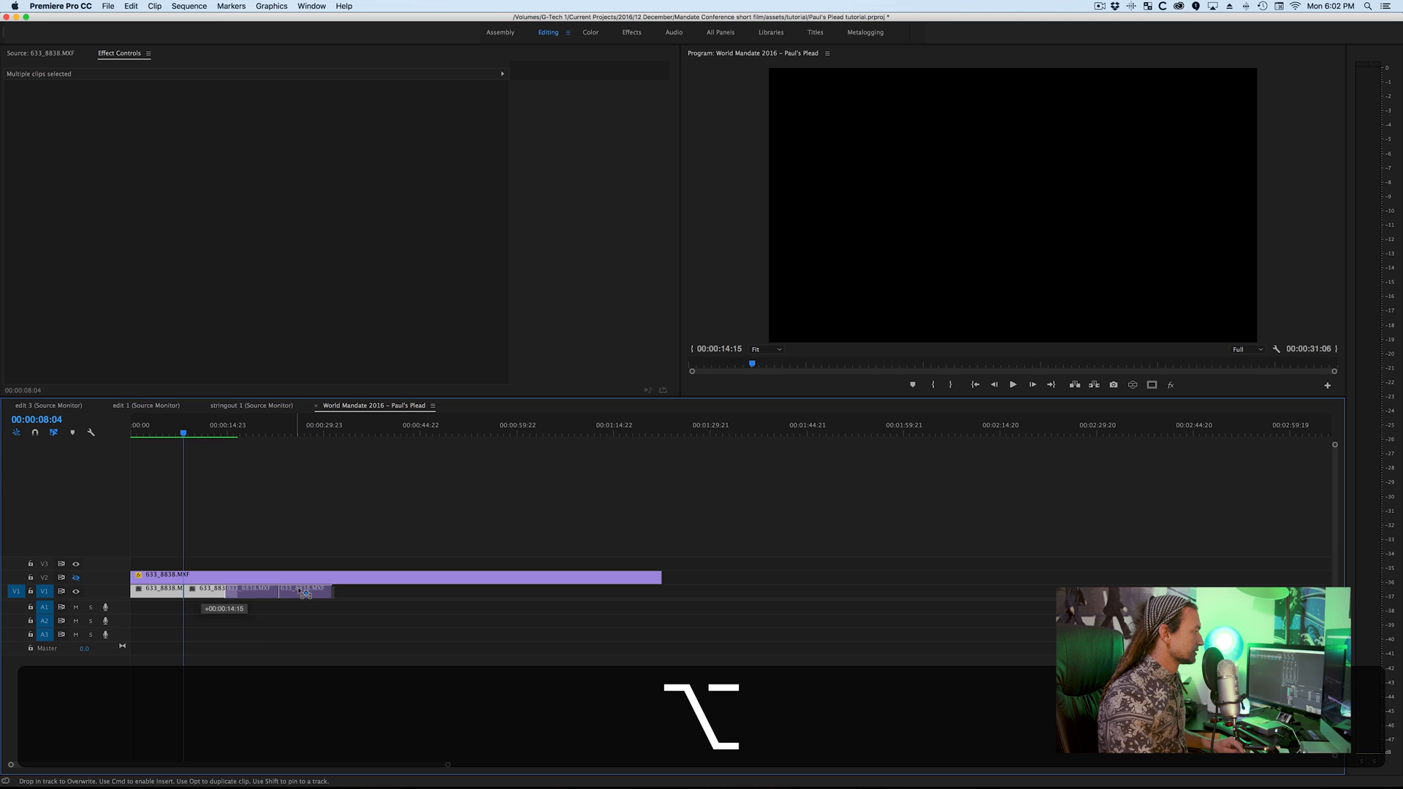